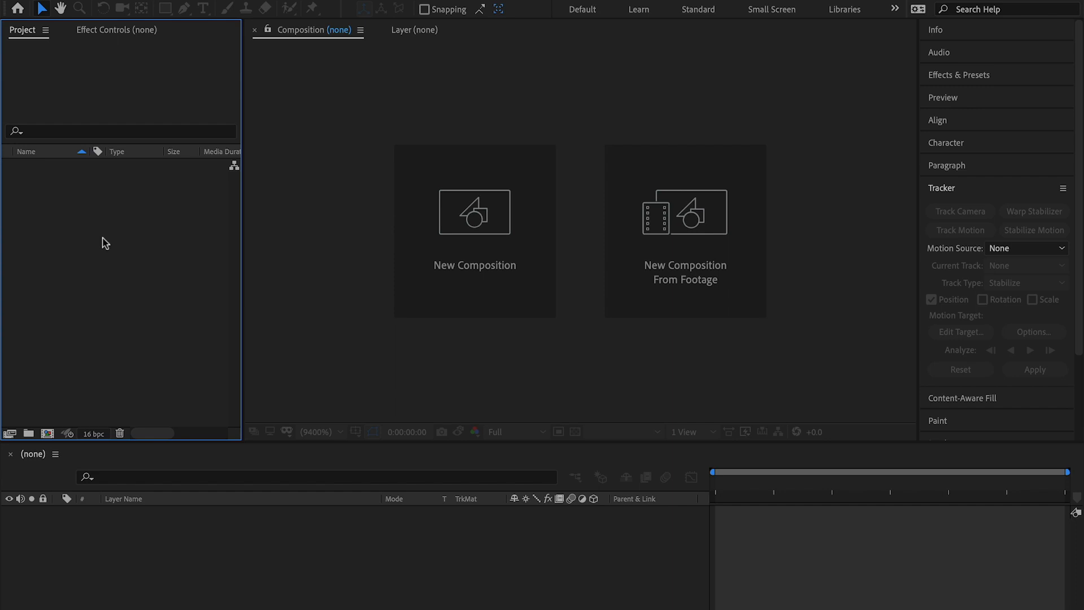
mouse_move(141, 221)
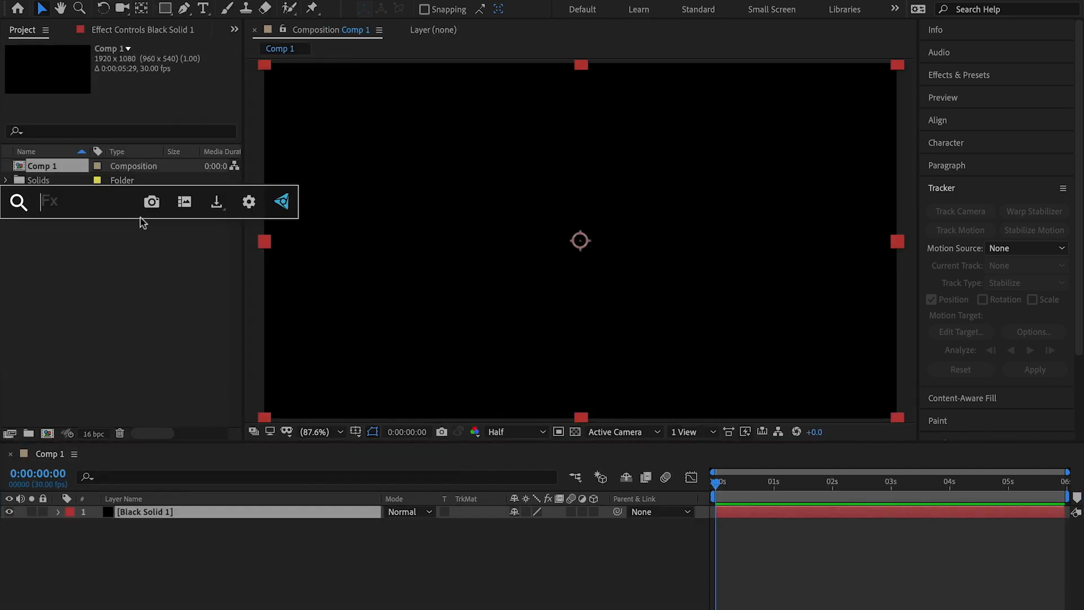
Step: Set Fractal Noise to Dynamic, Inverted, Overflow Clip, with Evolution expression time*200
click(164, 75)
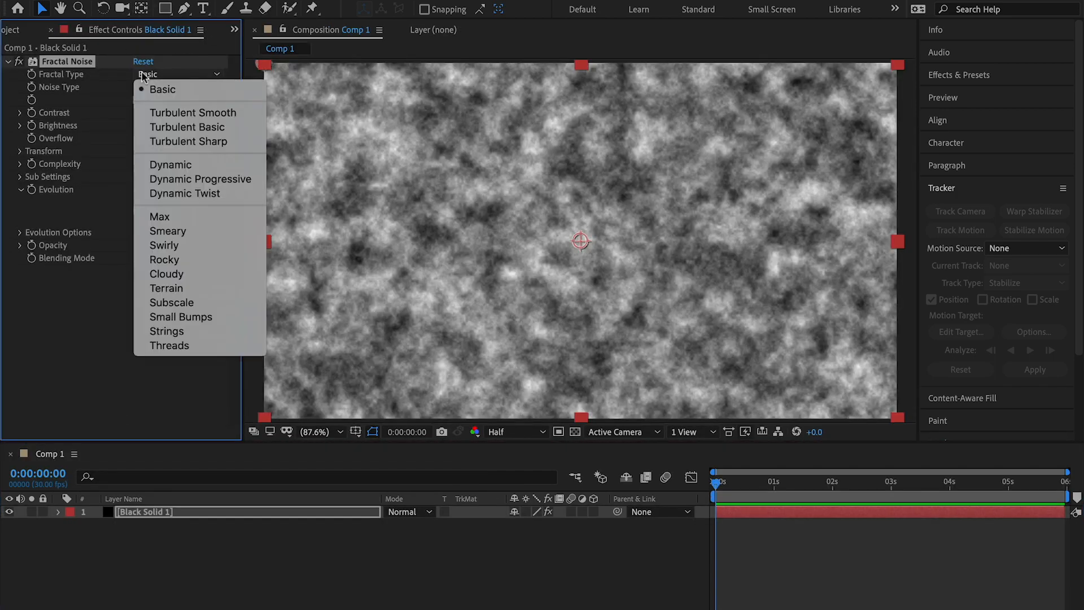
click(170, 165)
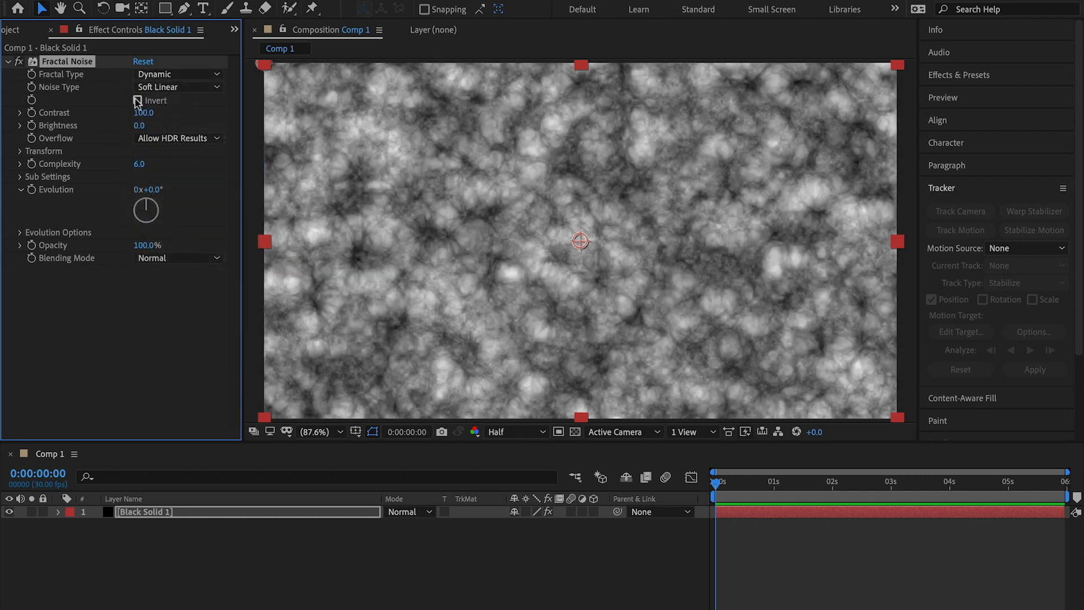
click(138, 99)
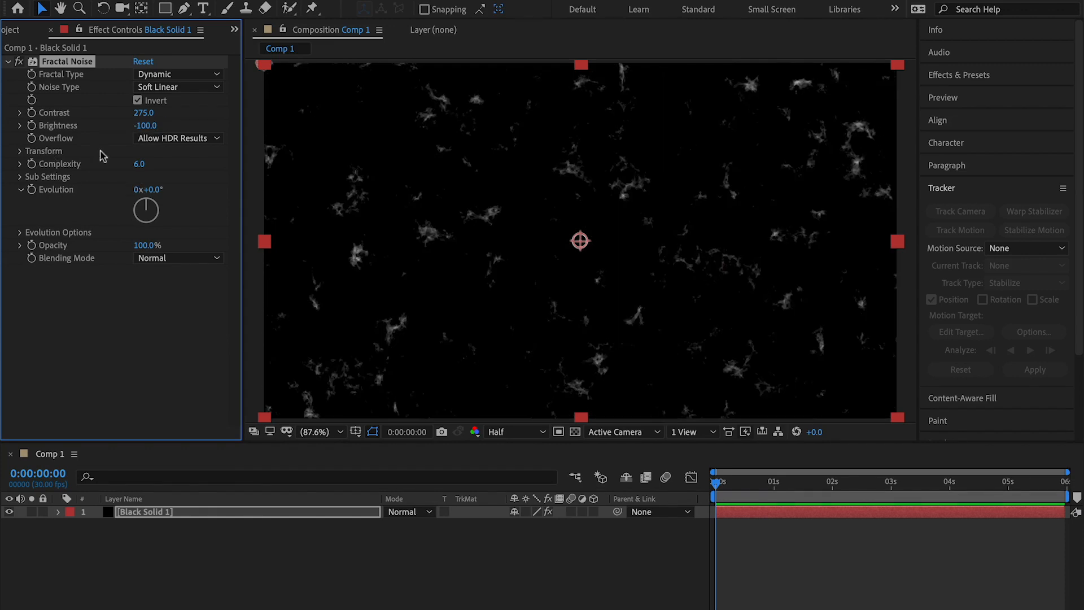
click(176, 138)
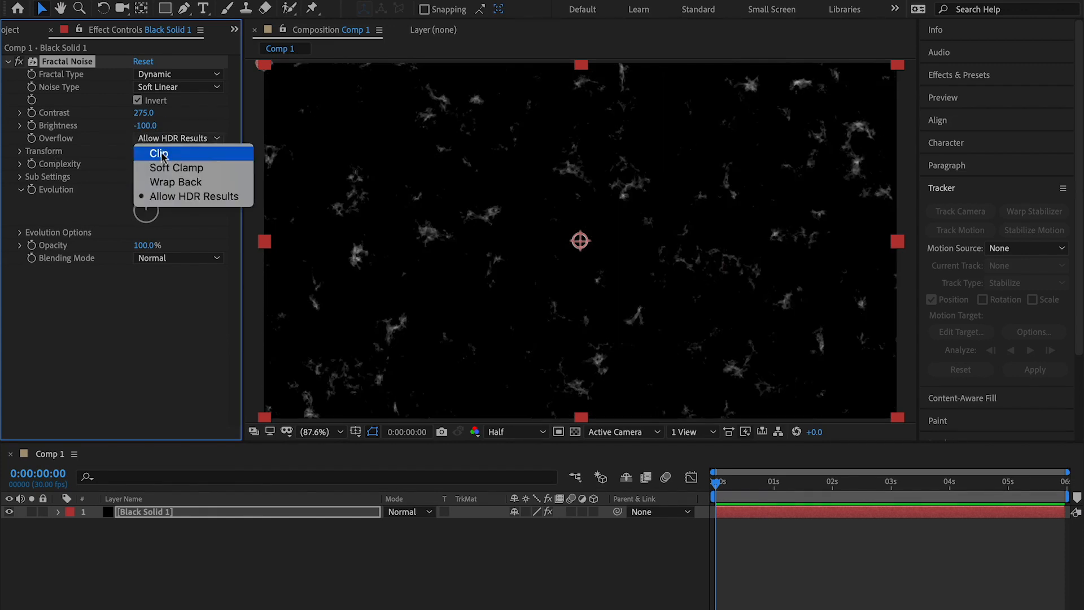
click(177, 167)
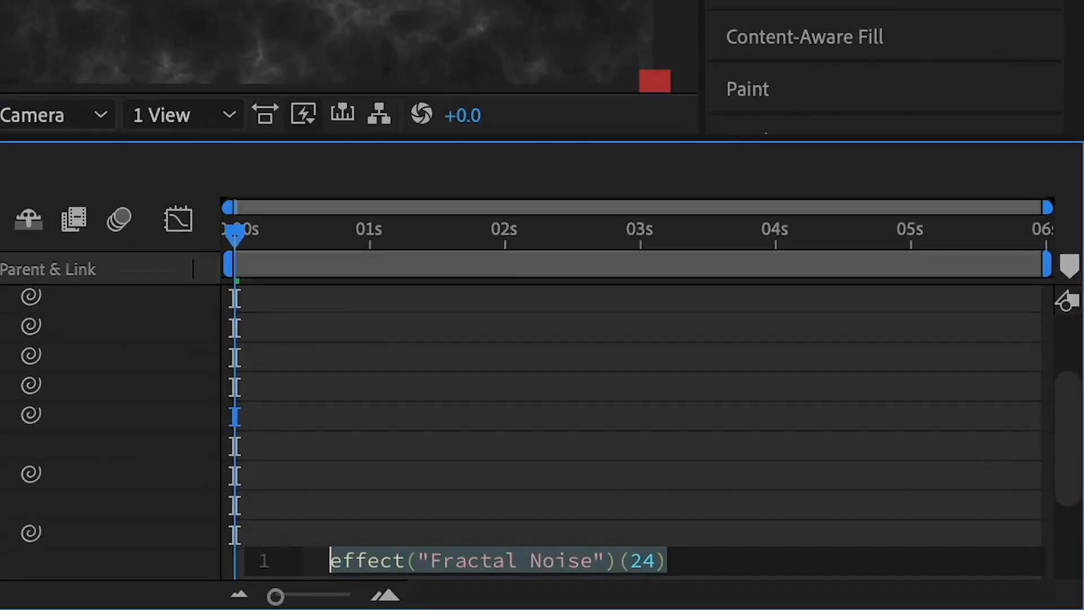
text(time*200)
text(or)
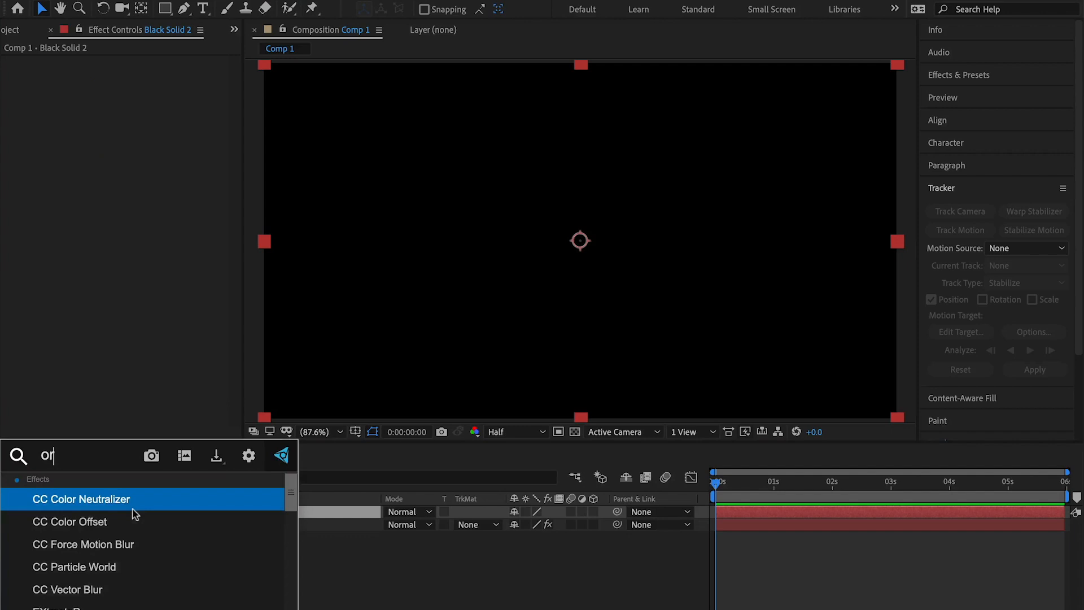
Step: Set VC Orb Surface All, Diffuse Layer 2. Fractal with Effects & Masks, Brightness 5.00, and a UV Type
click(176, 233)
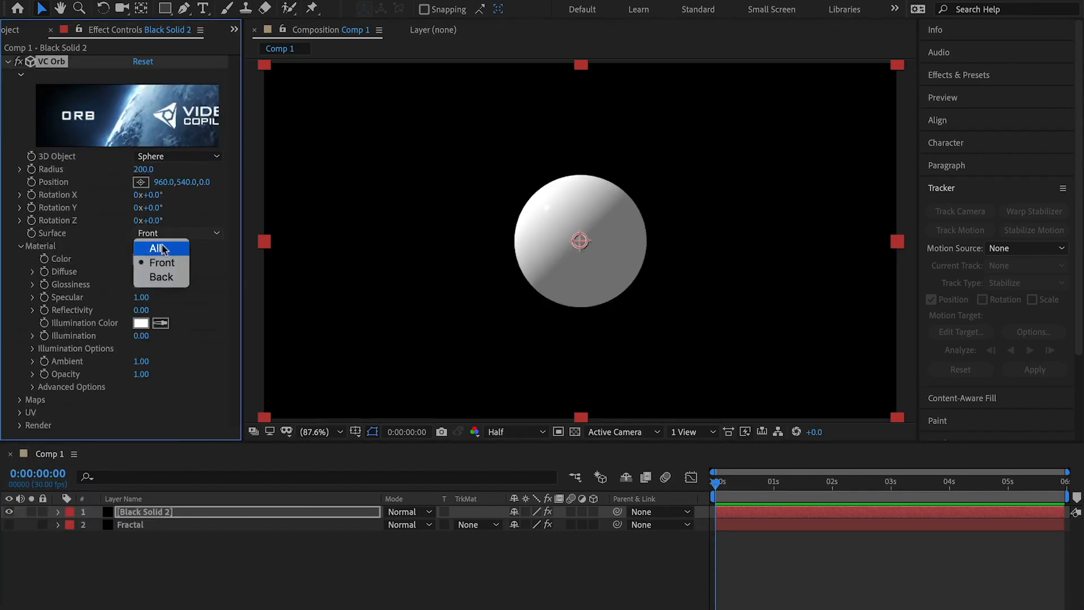
click(156, 247)
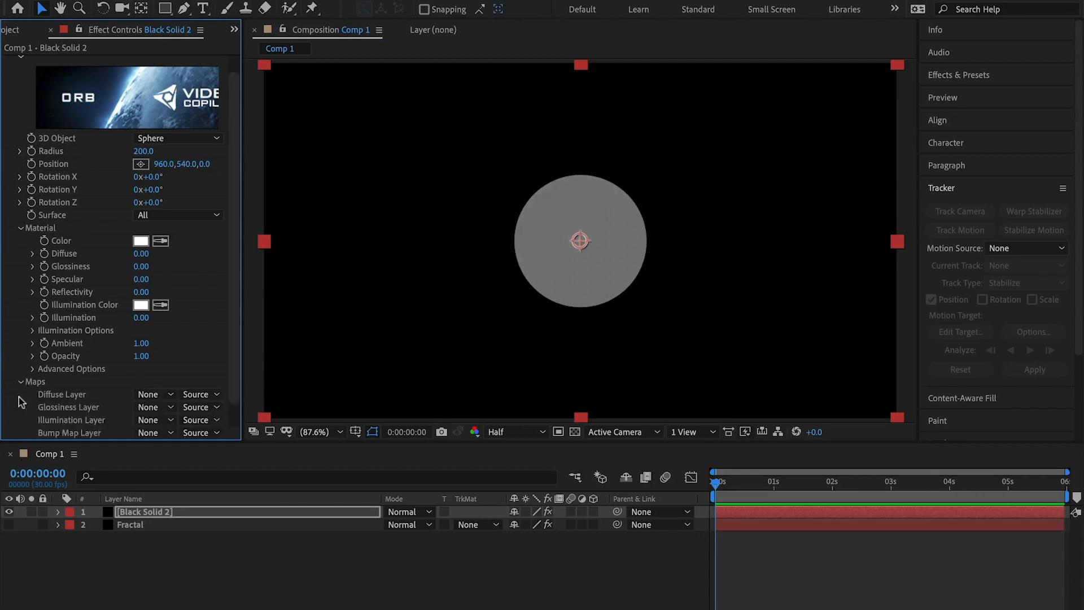
click(147, 394)
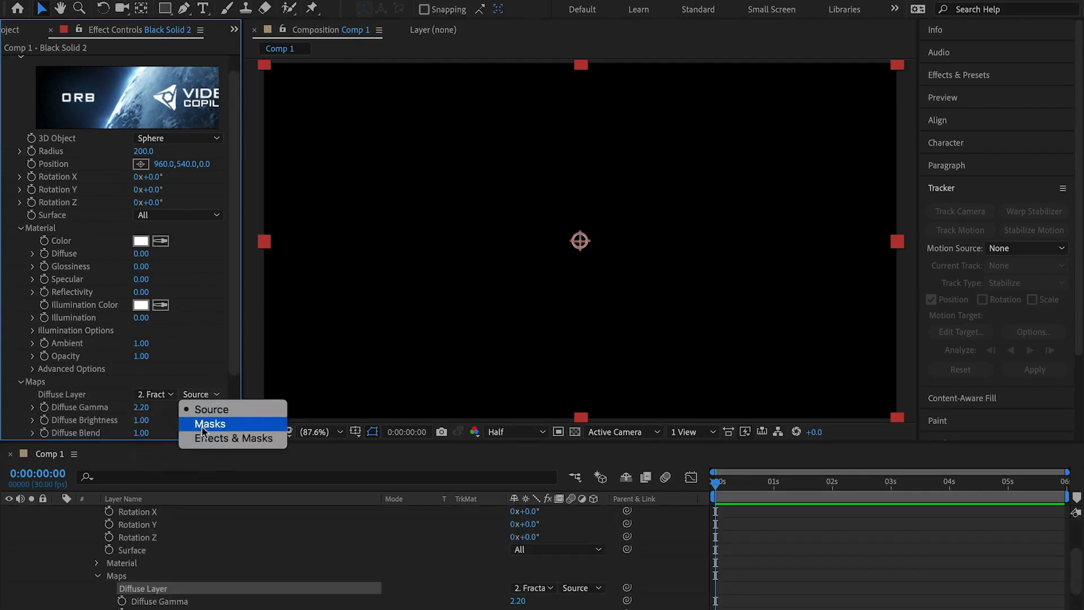
click(234, 438)
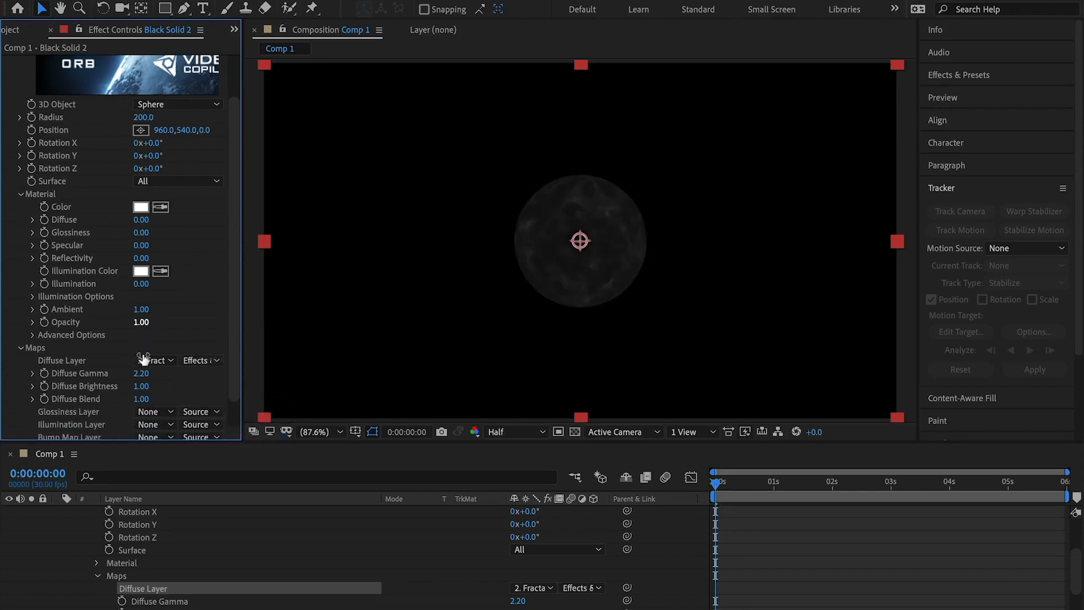
text(5.00)
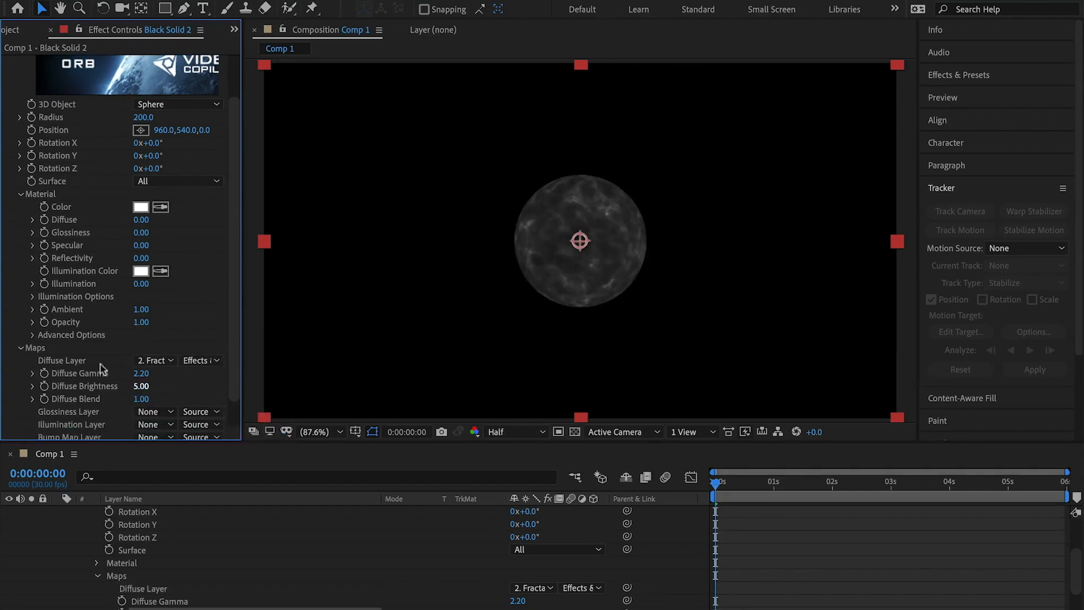
click(177, 343)
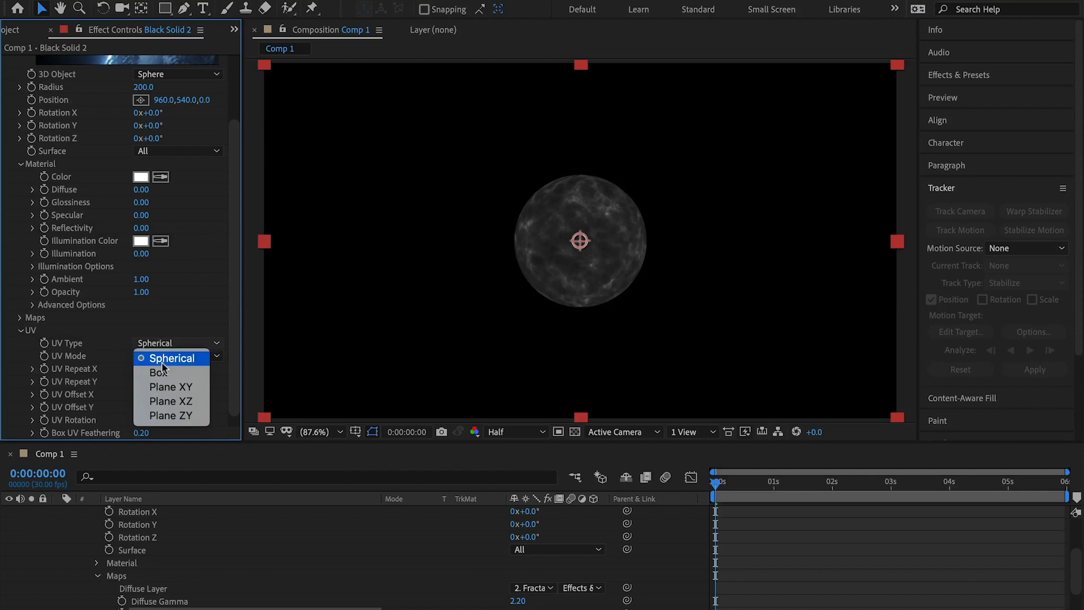
click(159, 372)
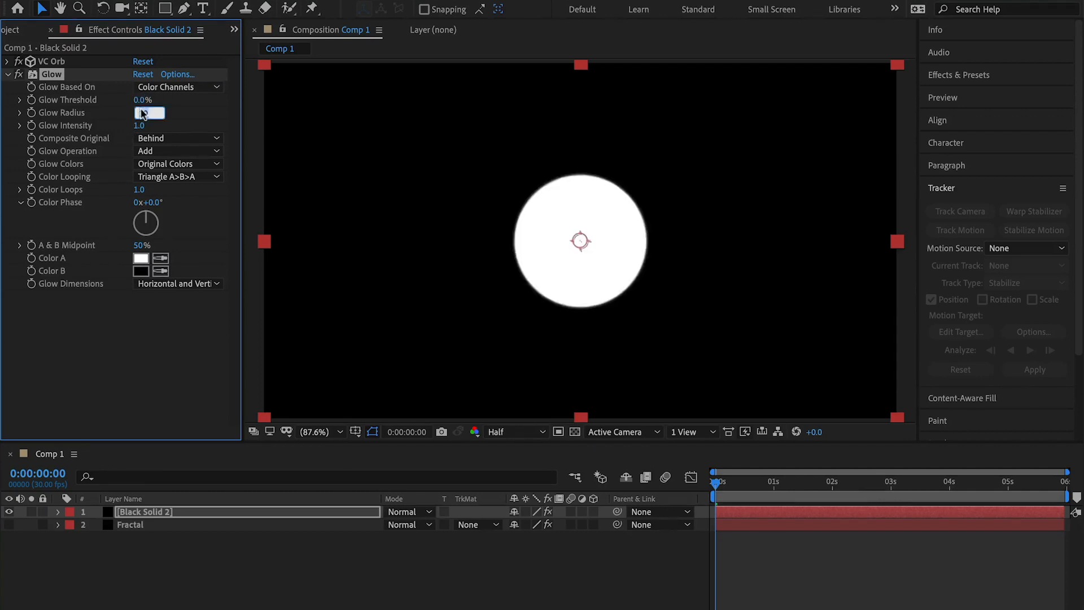
Step: Set a stacked Glow radius to 125.0 and add an Exposure effect
click(149, 125)
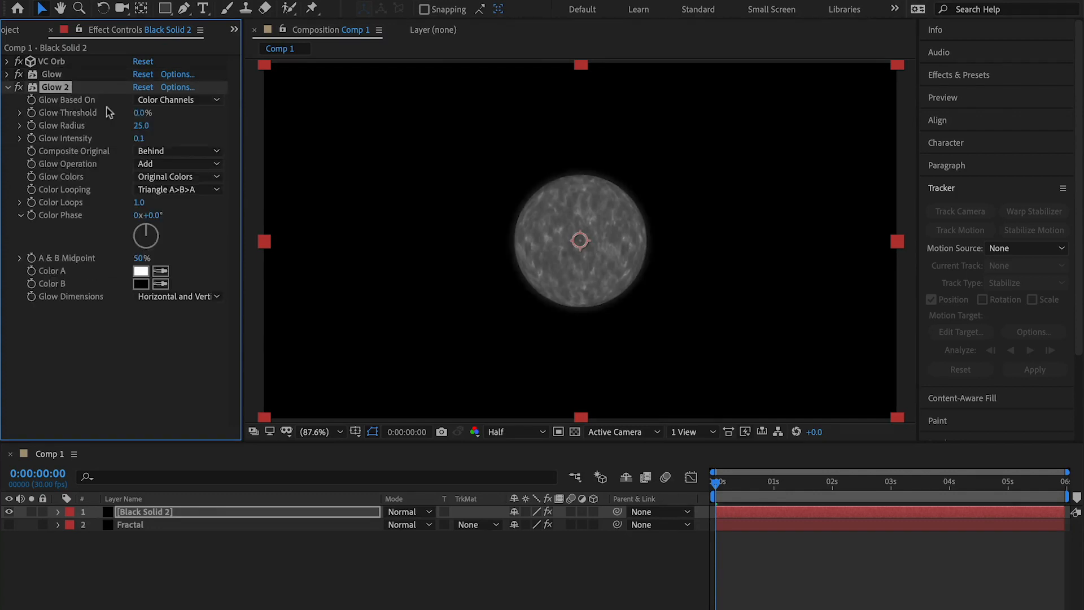
text(125.0)
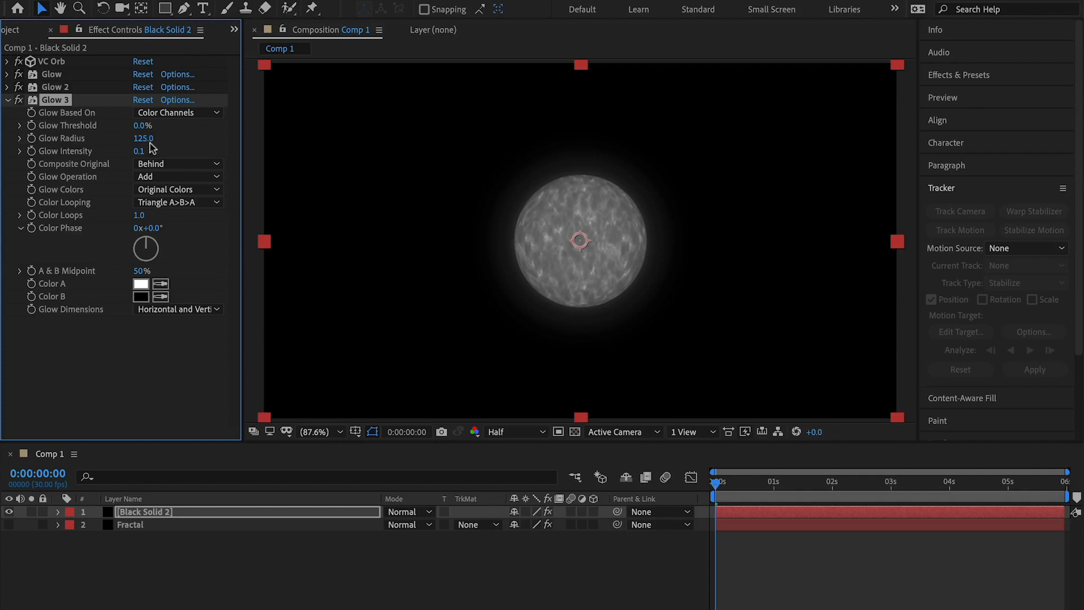
click(18, 99)
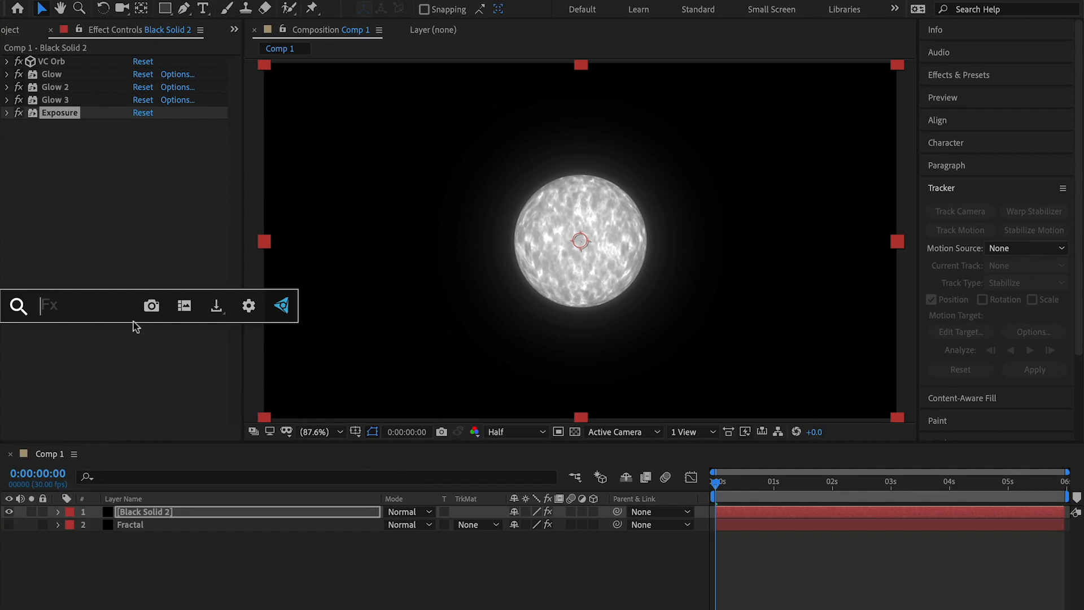
Step: Add CC Radial Fast Blur with a zoom mode, then Turbulent Displace with Size 4.0 and adjusted Evolution
text(cc rad)
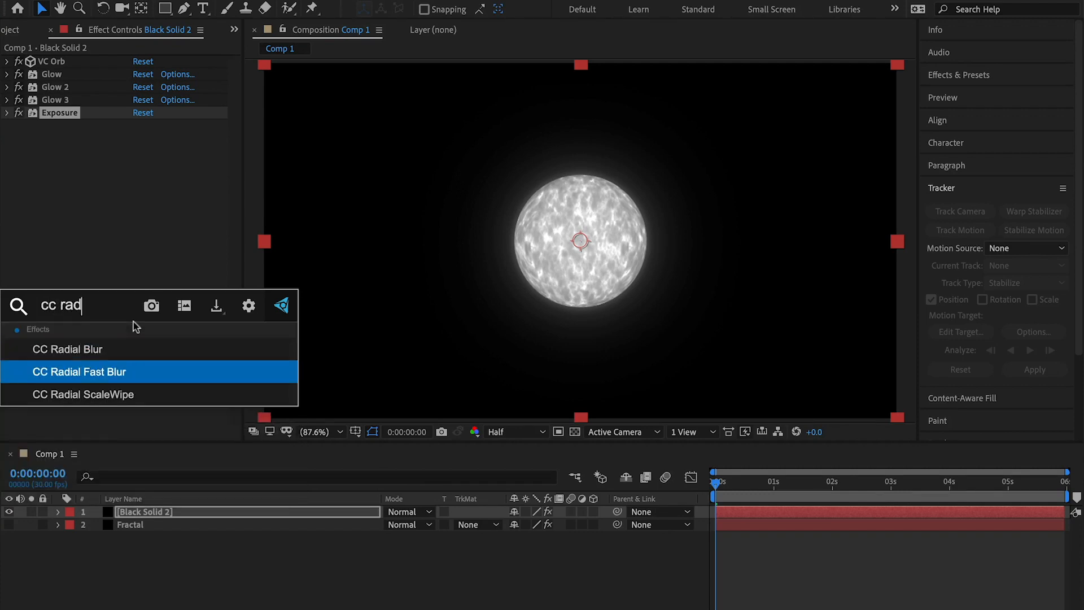
double_click(79, 372)
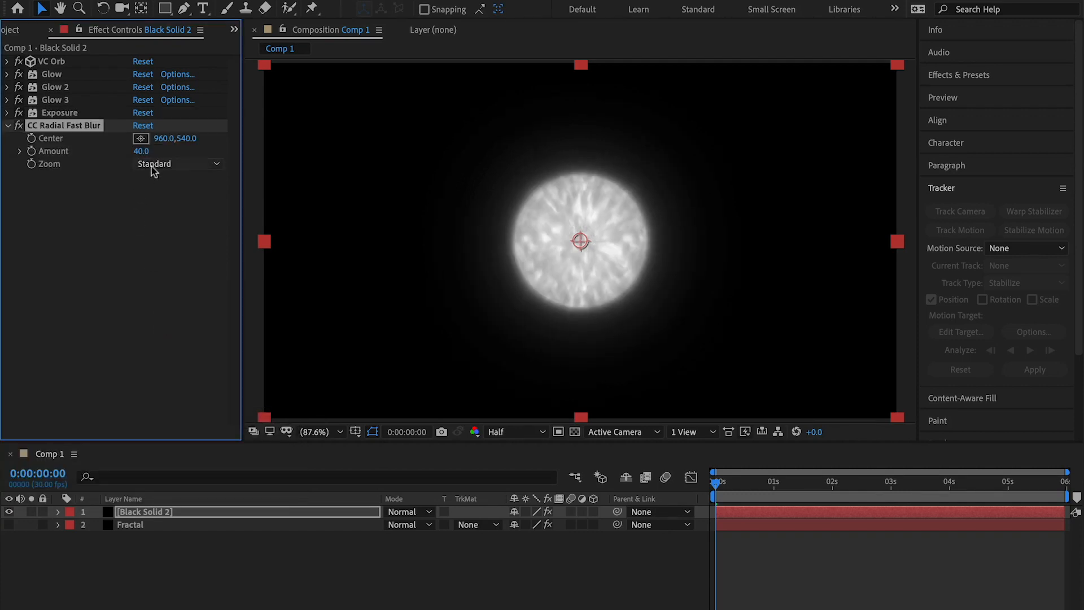
click(176, 164)
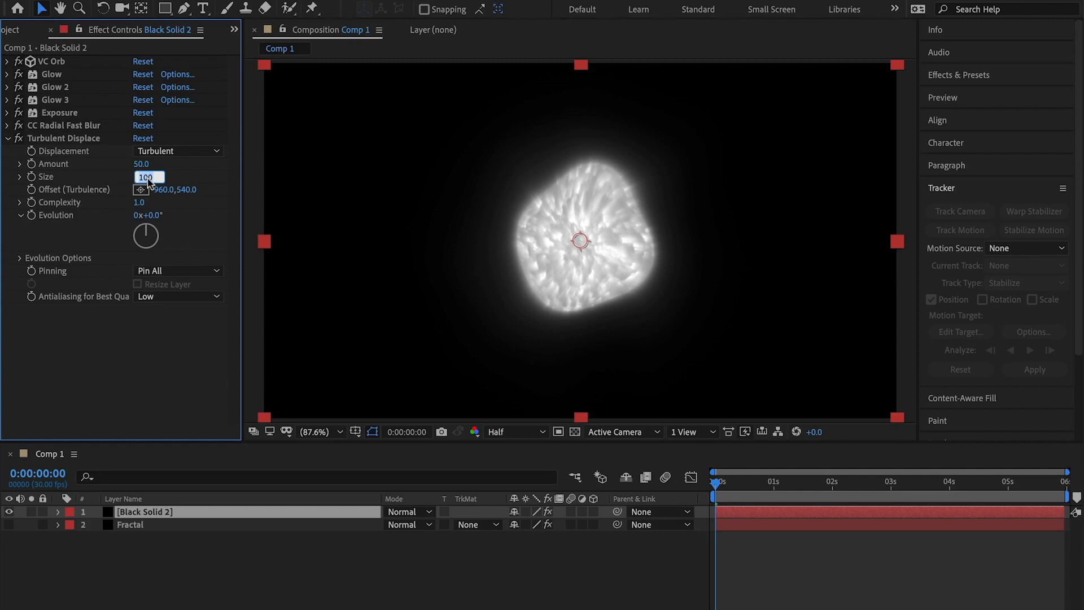
text(4.0)
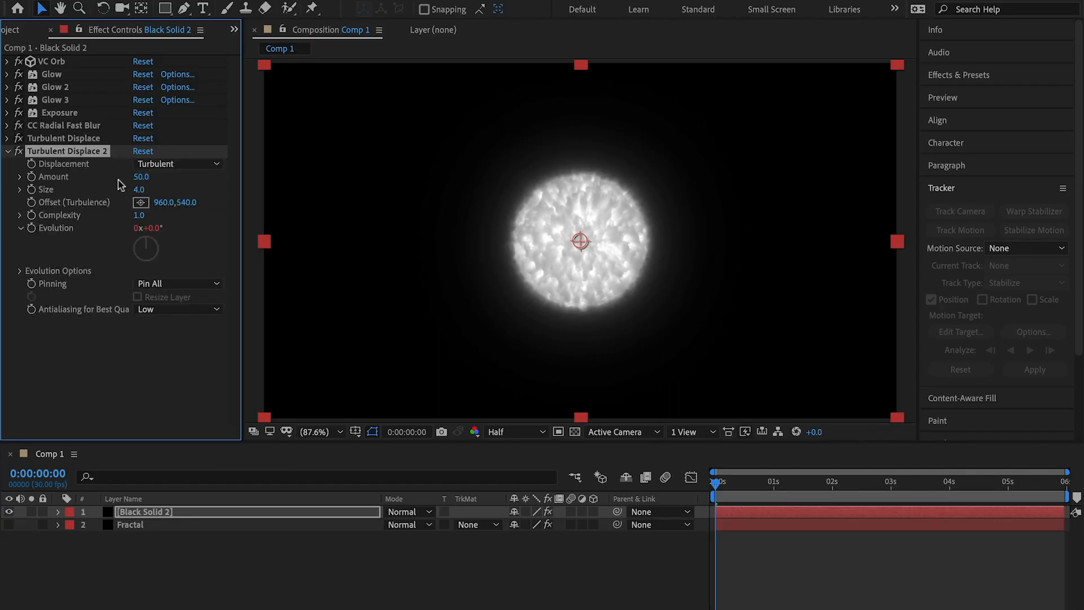
drag(145, 176, 135, 176)
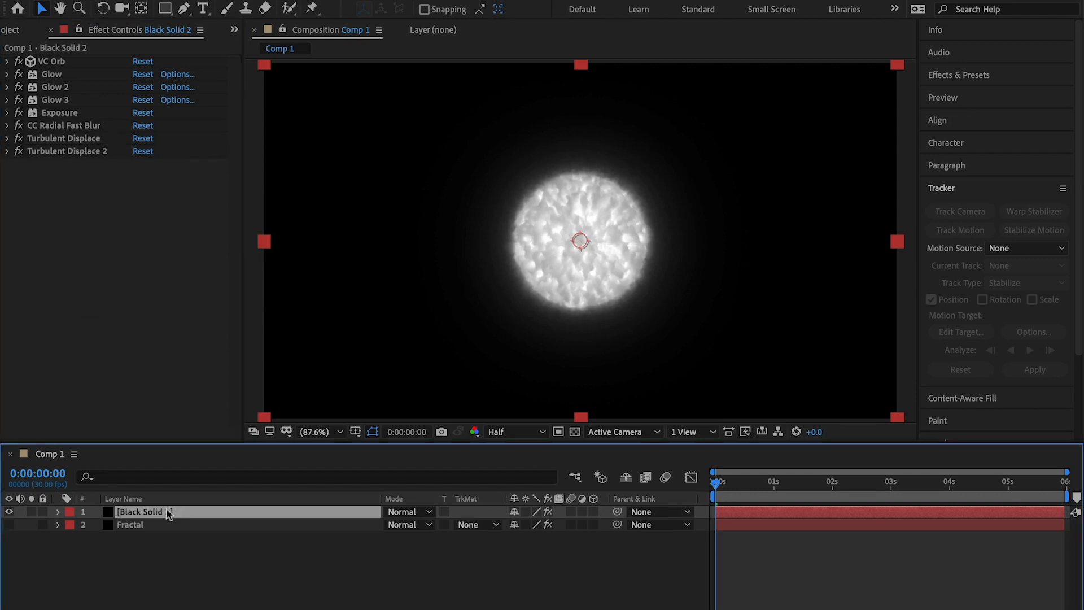
Step: Apply VC Color Vibrance tinted FFB100 orange with Fill Empty BG ticked
text(VC)
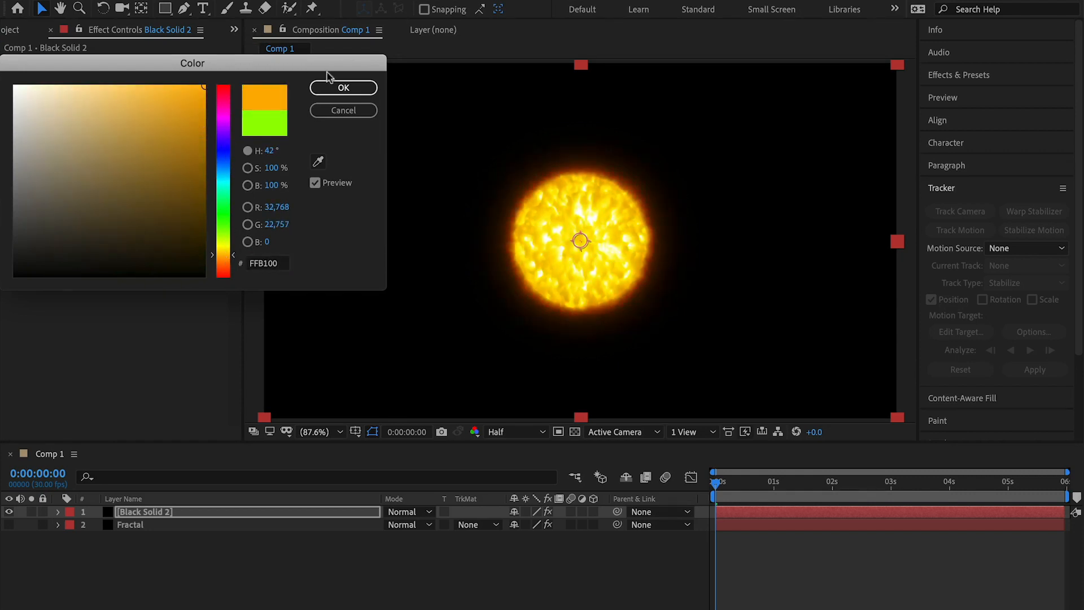
click(344, 88)
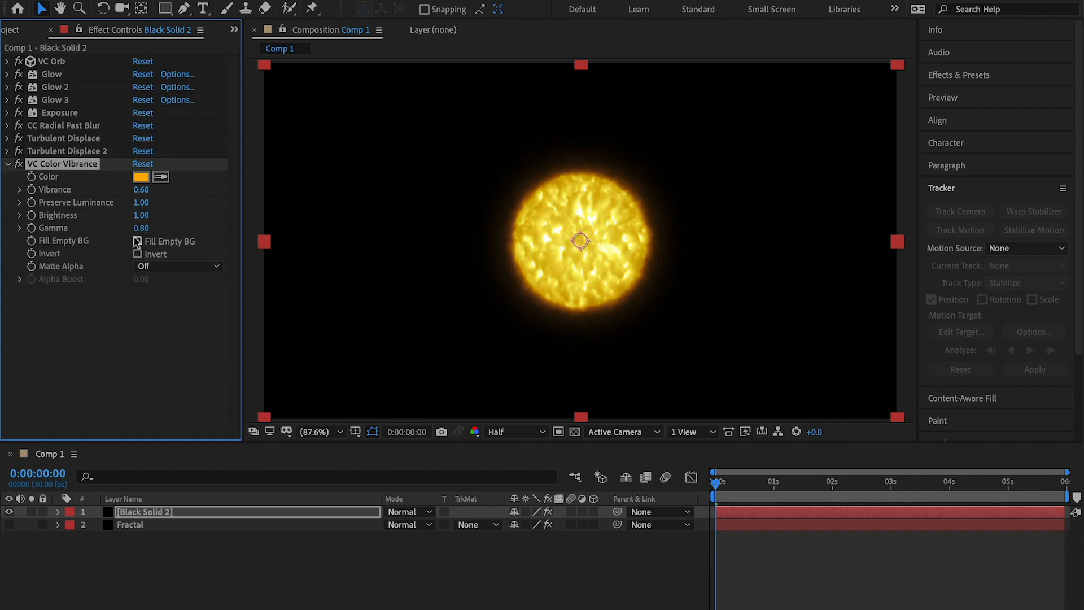
click(11, 164)
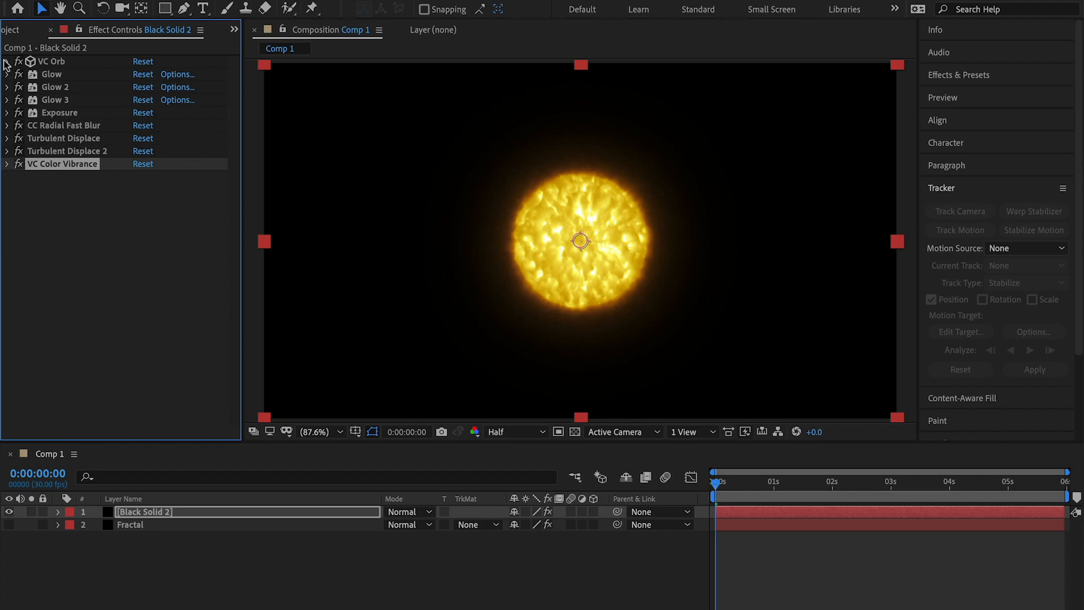
Step: Make VC Orb a hemisphere, shift the Color Vibrance hue to blue, and set layer Mode to Screen
click(7, 61)
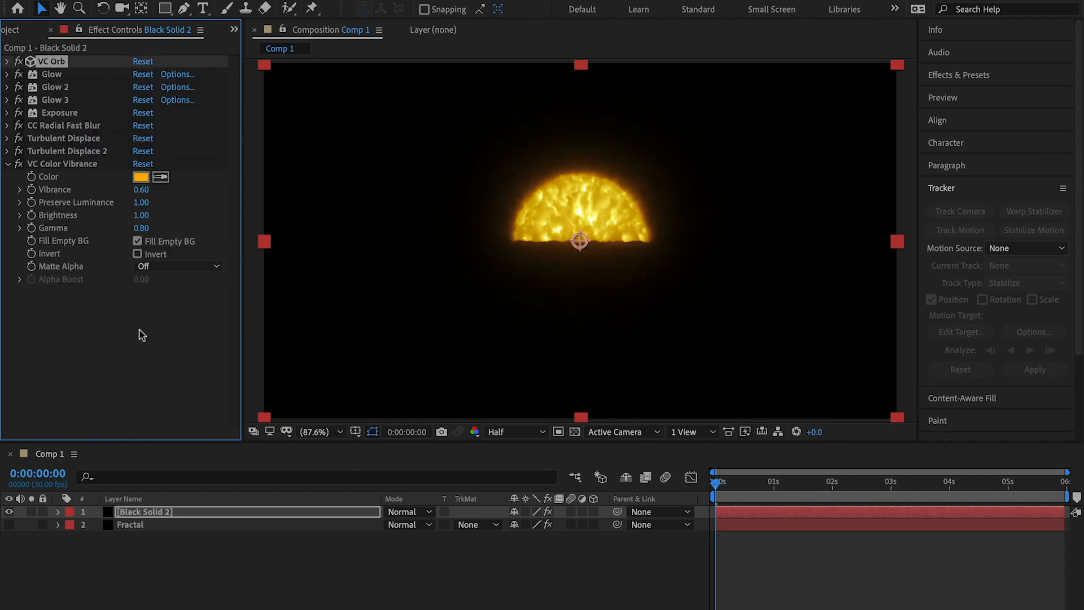
click(140, 176)
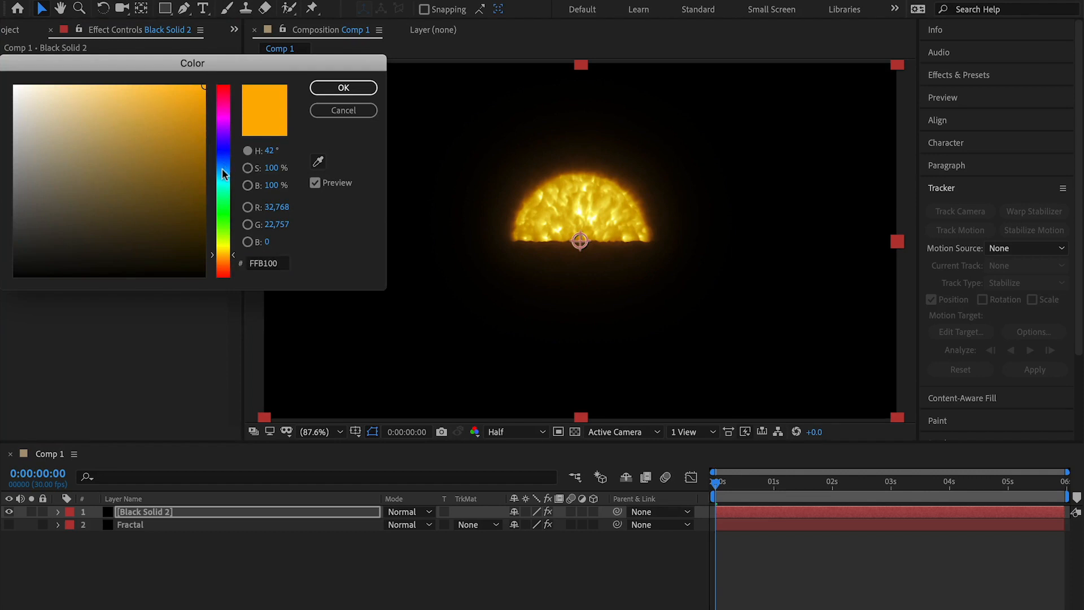
click(343, 88)
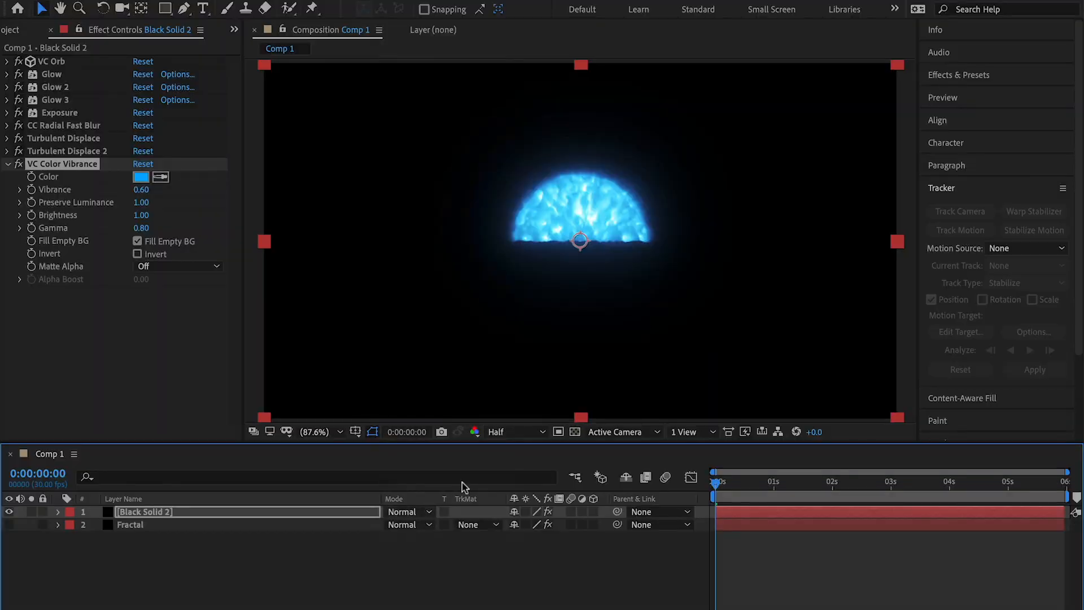
click(409, 512)
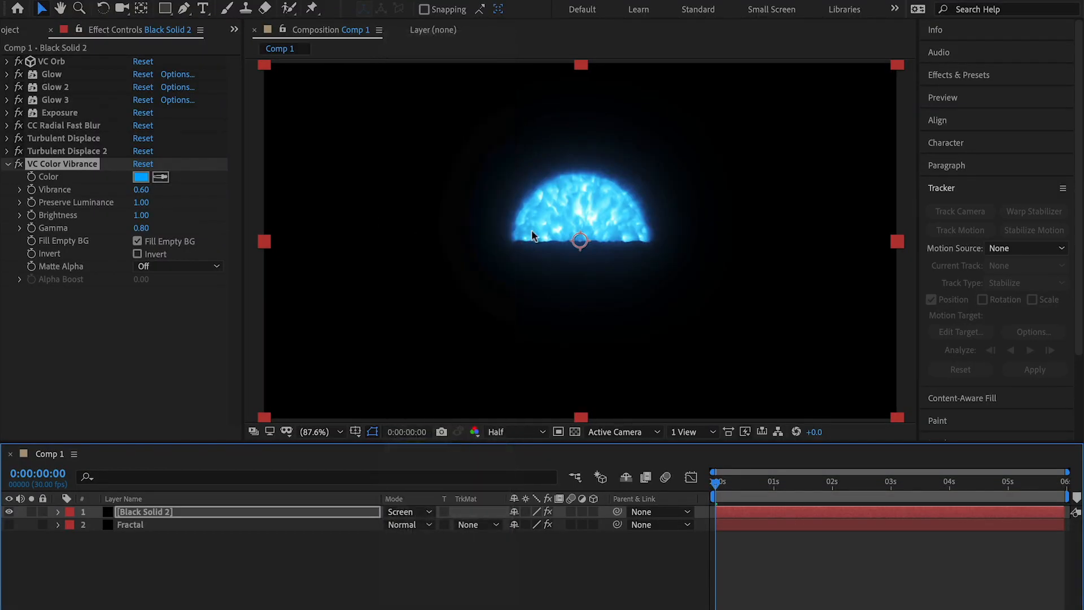